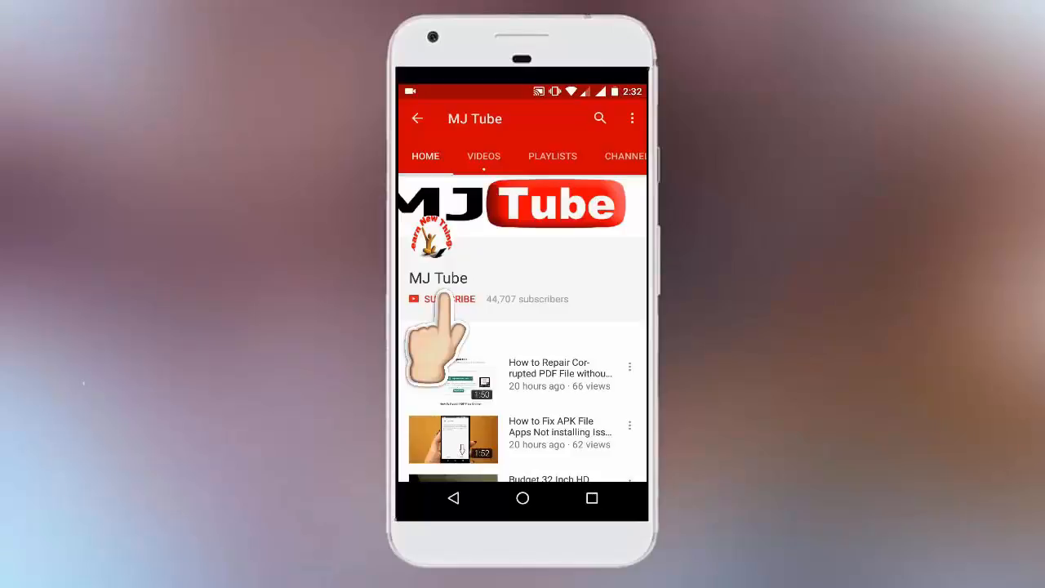
Leave the MJ Tube YouTube channel page for the Android home screen.
left_click(441, 299)
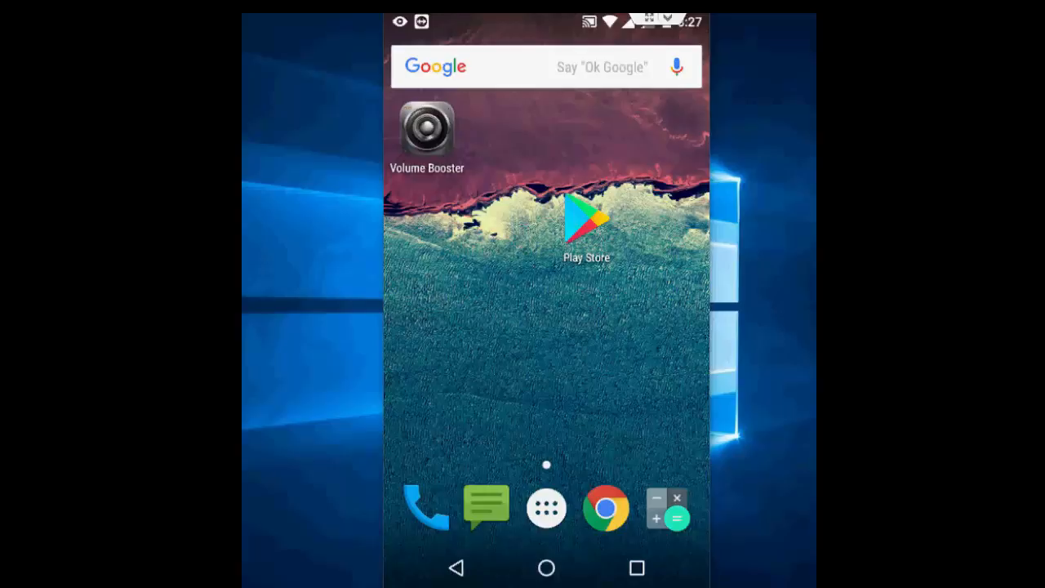
left_click(426, 129)
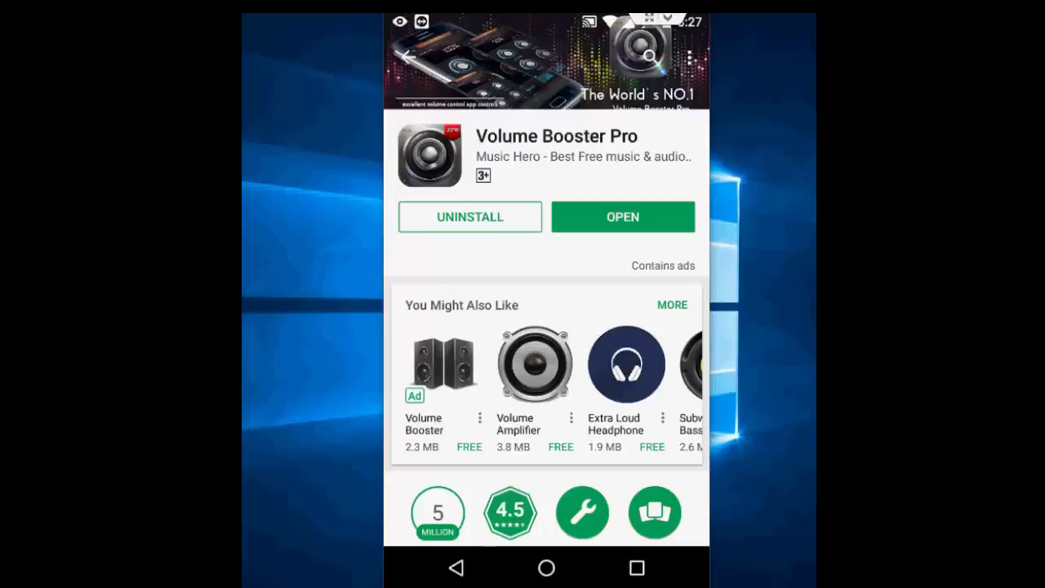
left_click(546, 568)
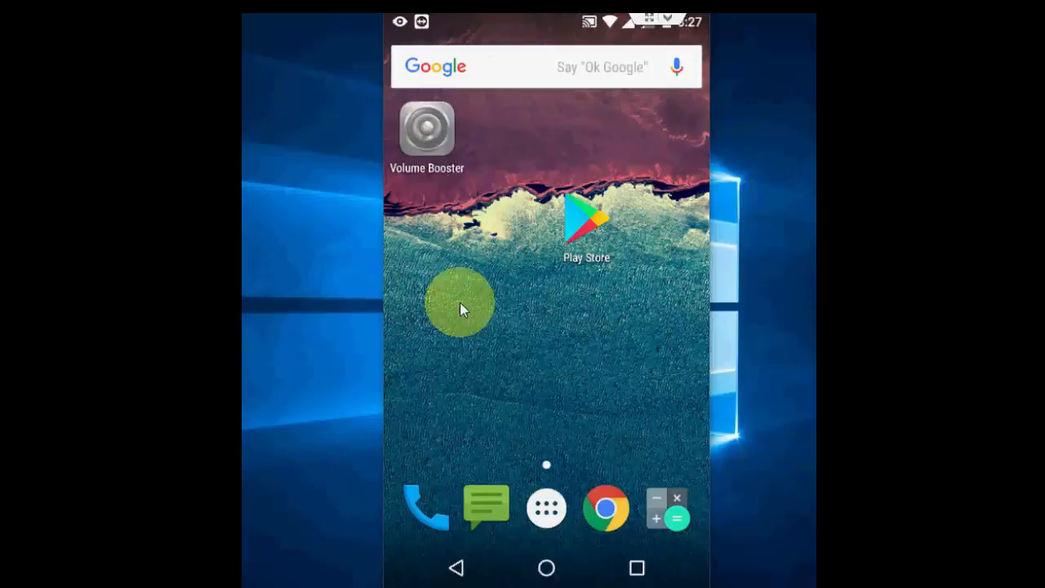
Launch Volume Booster Pro from its home-screen icon.
left_click(426, 129)
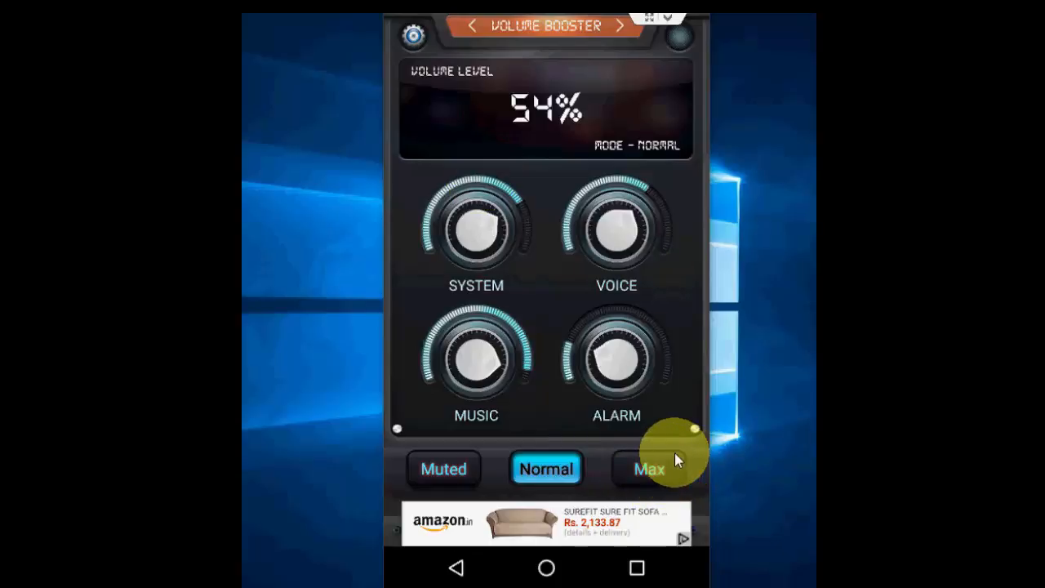
mouse_move(759, 445)
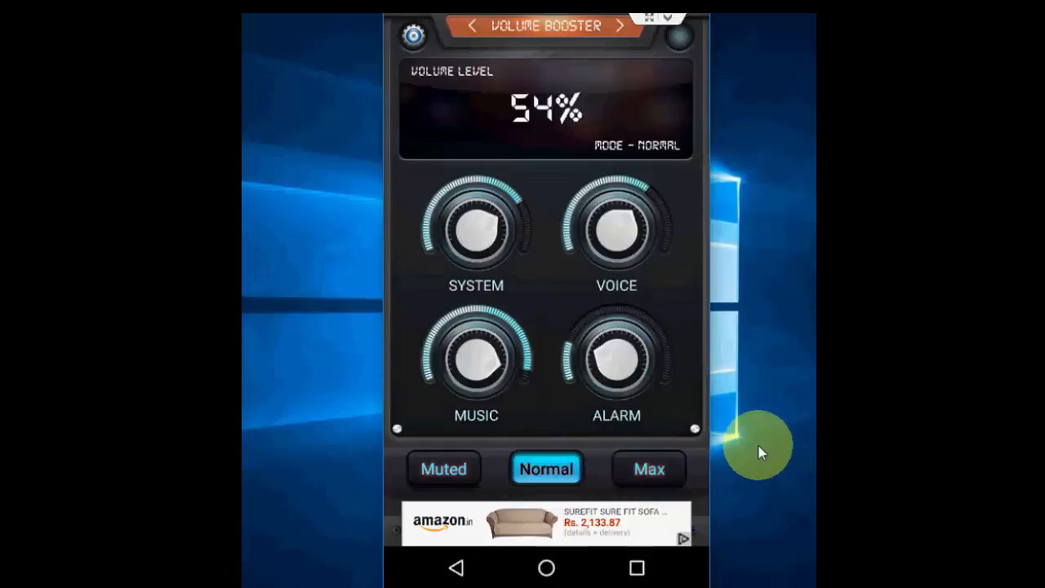
Switch to Max mode (100%), then back to Normal, dismissing each message.
left_click(648, 468)
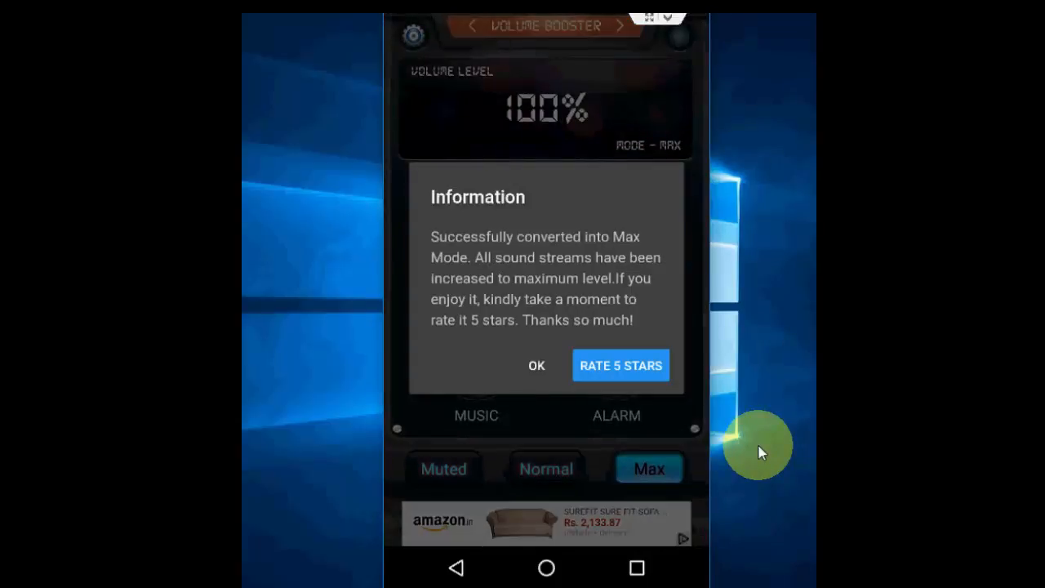
left_click(536, 364)
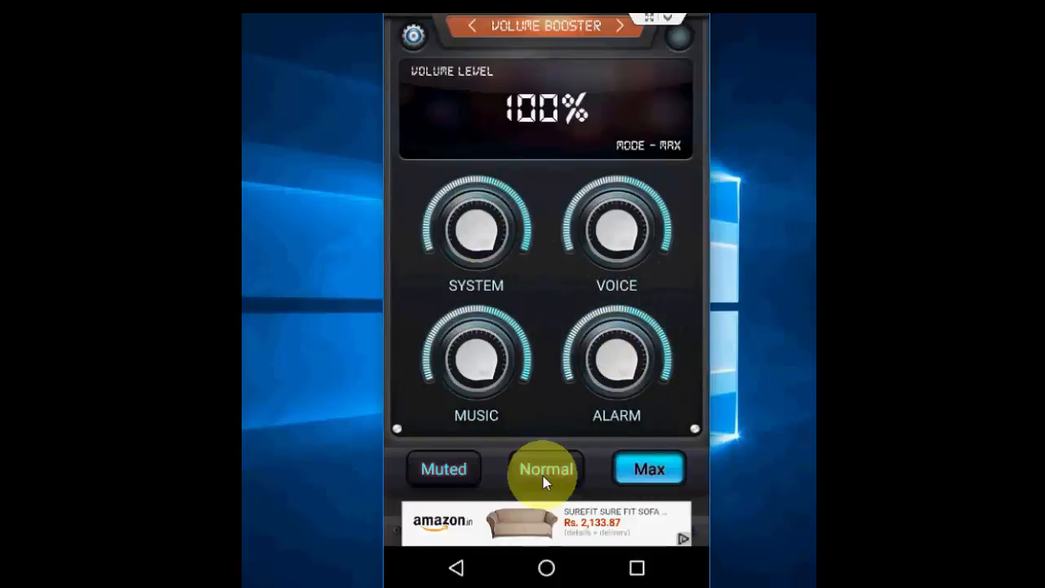
left_click(545, 469)
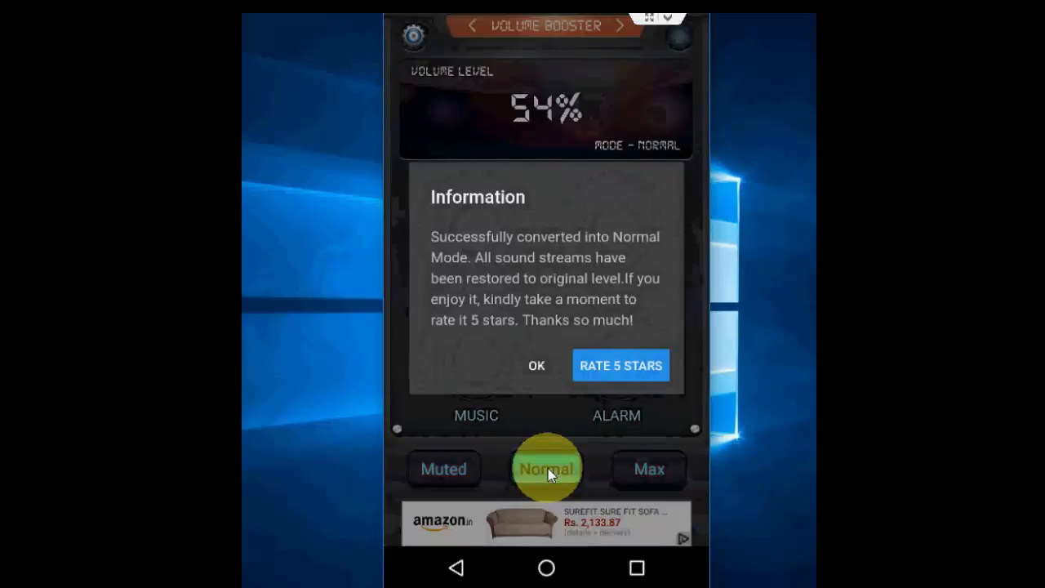
left_click(536, 365)
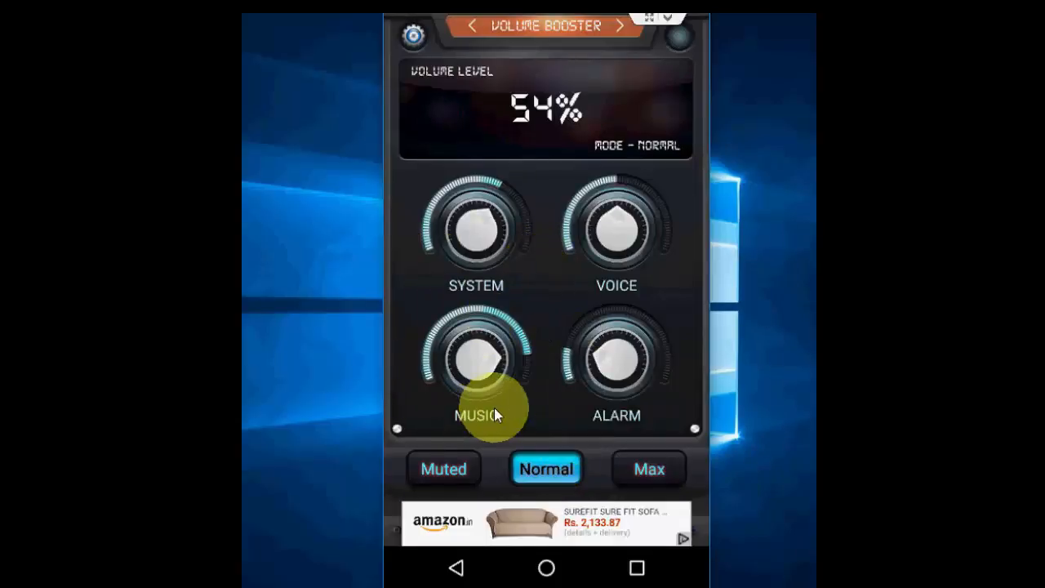
Mute all sound with Silent mode, then return to Normal mode at 54%.
left_click(443, 468)
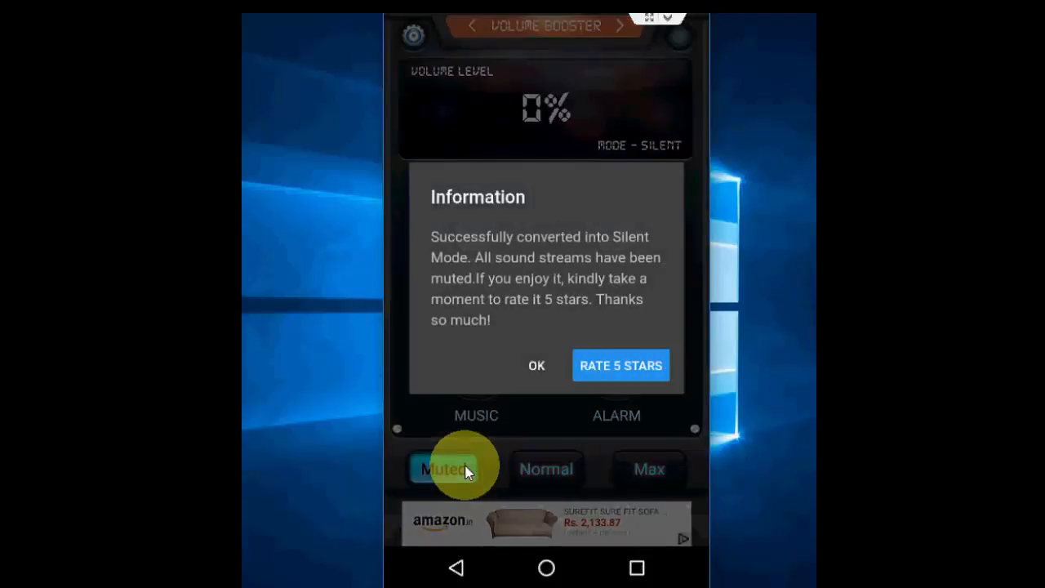
left_click(545, 468)
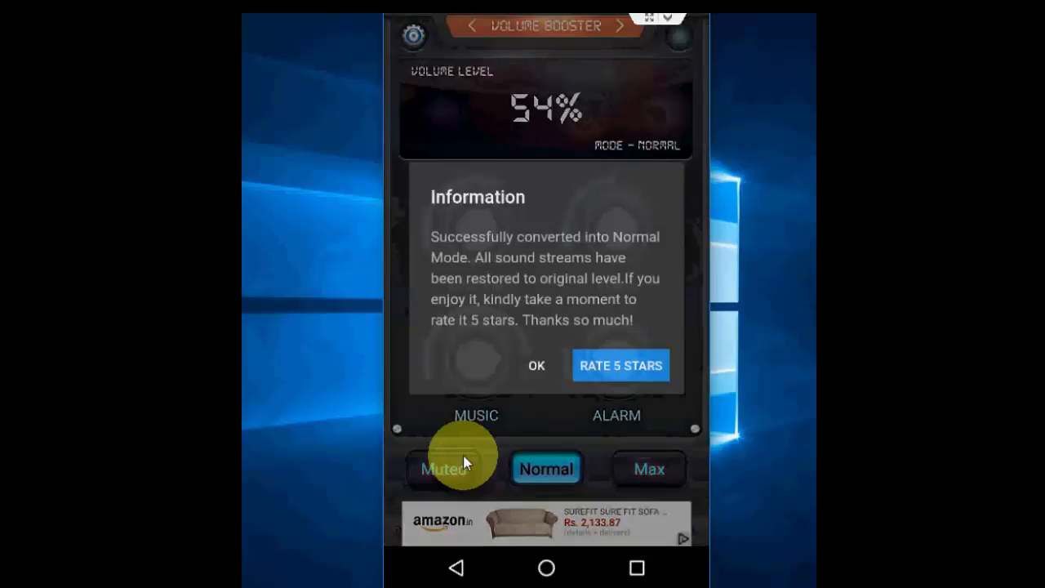
left_click(536, 365)
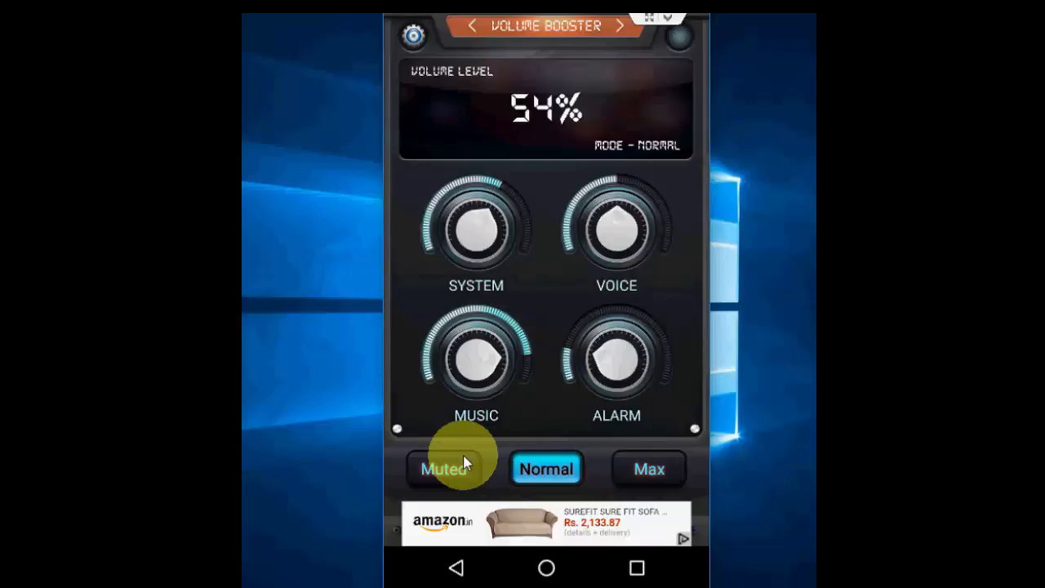
Turn the MUSIC knob down, then up until the level reads 55%.
left_click_drag(476, 351, 465, 383)
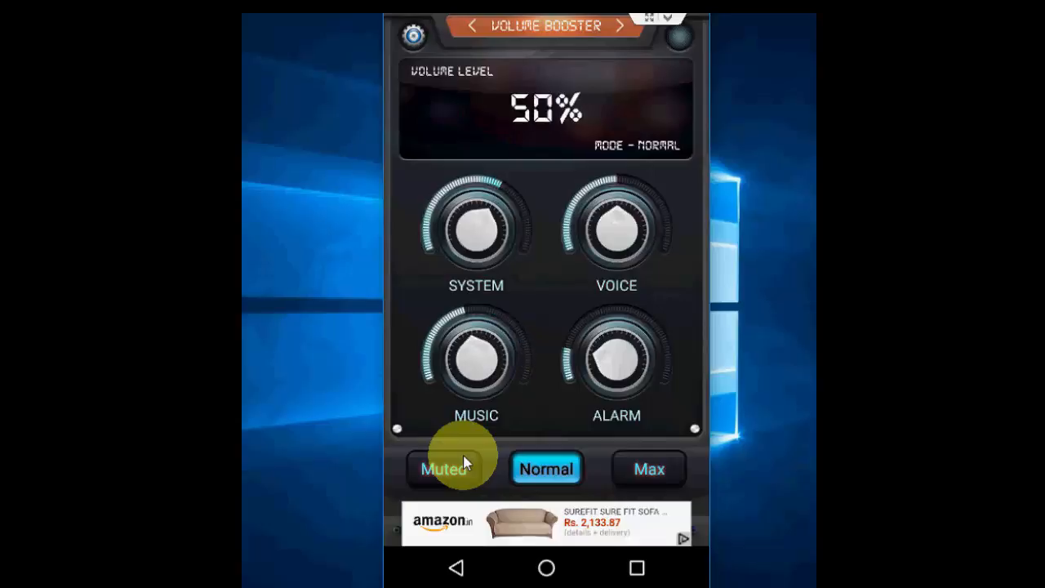
left_click_drag(476, 363, 506, 343)
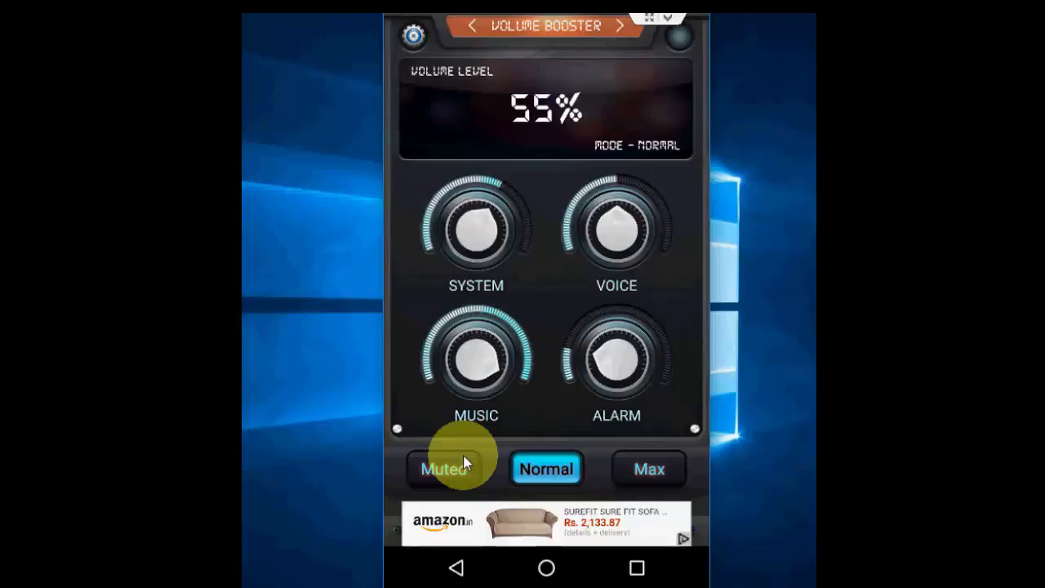